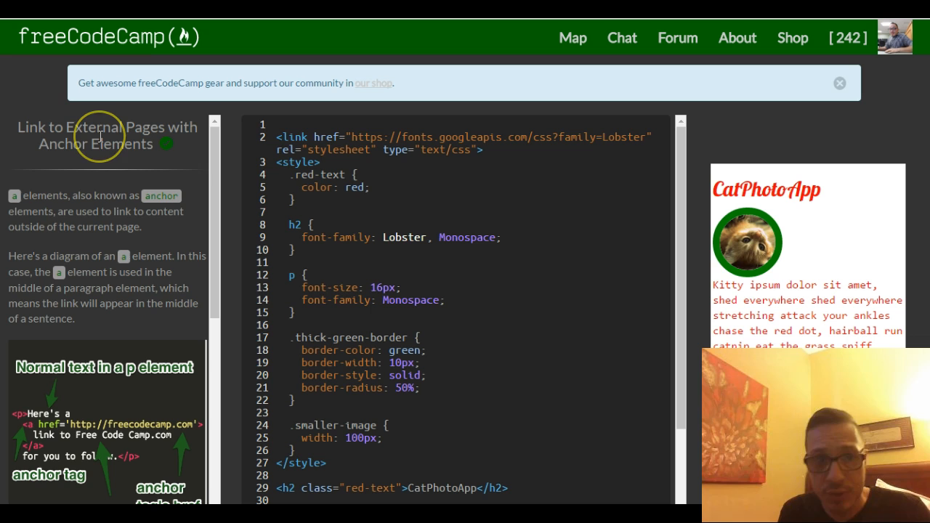
mouse_move(180, 150)
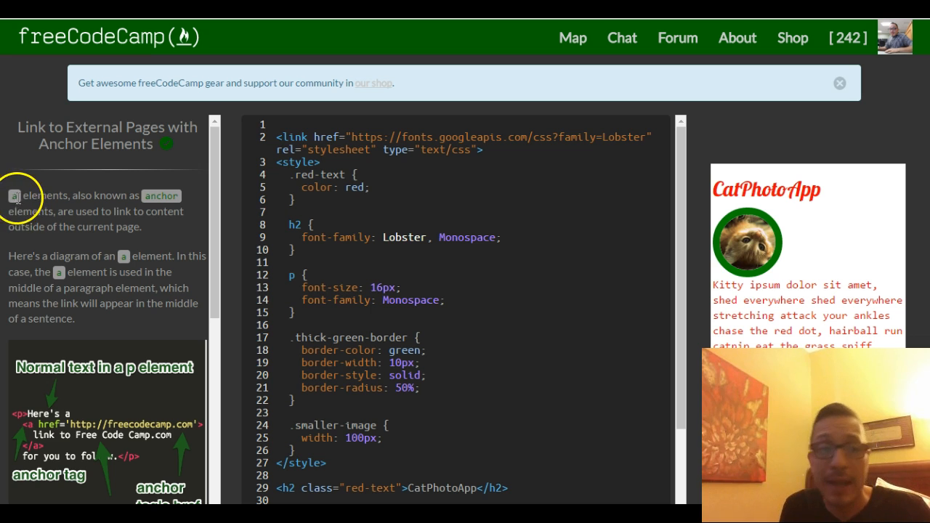
mouse_move(79, 201)
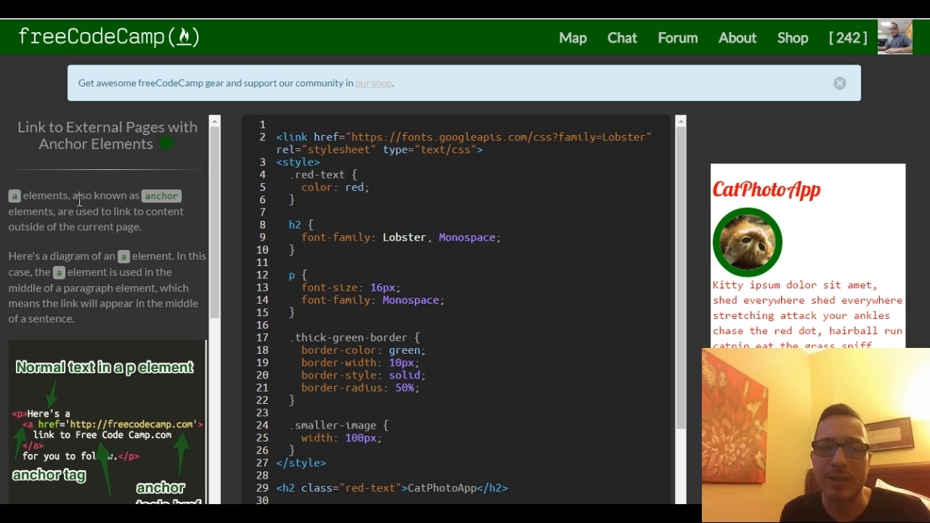
- Scroll the code editor down to the h2, cat image and paragraph markup
scroll("down", 3)
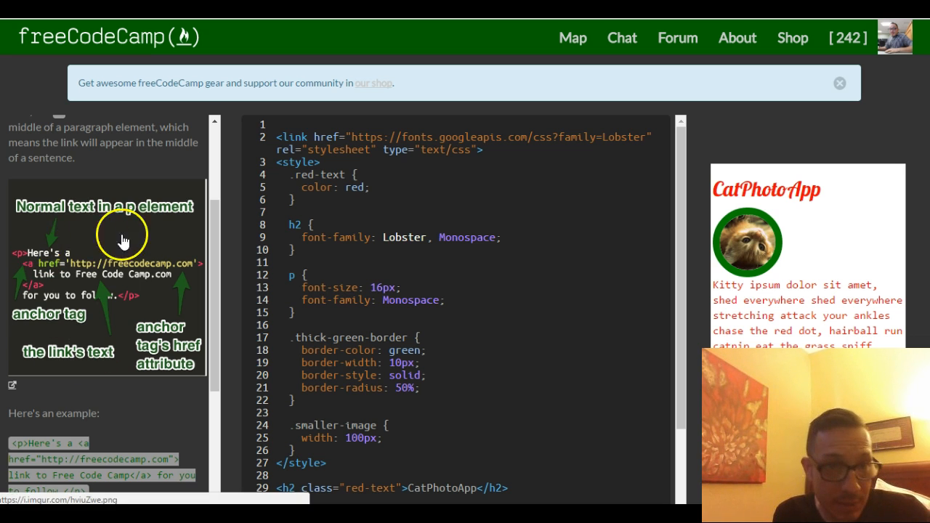
mouse_move(38, 255)
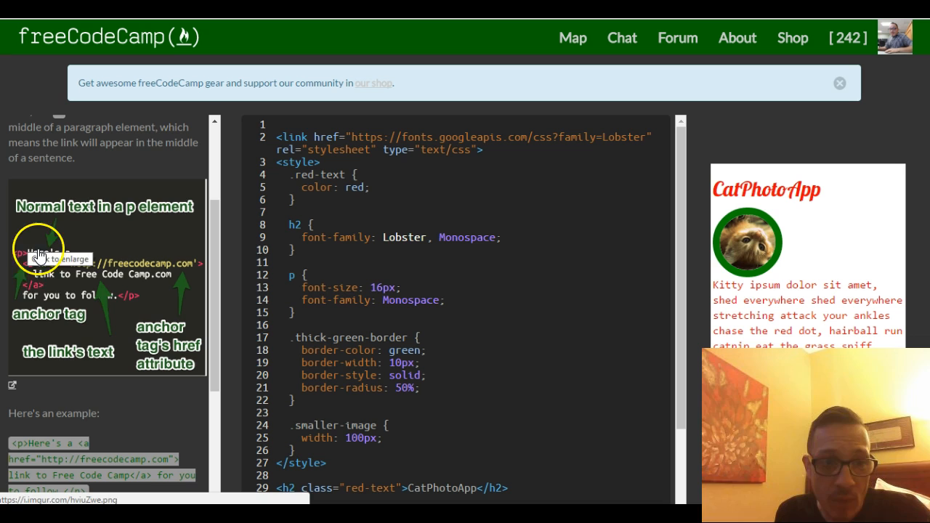
mouse_move(54, 93)
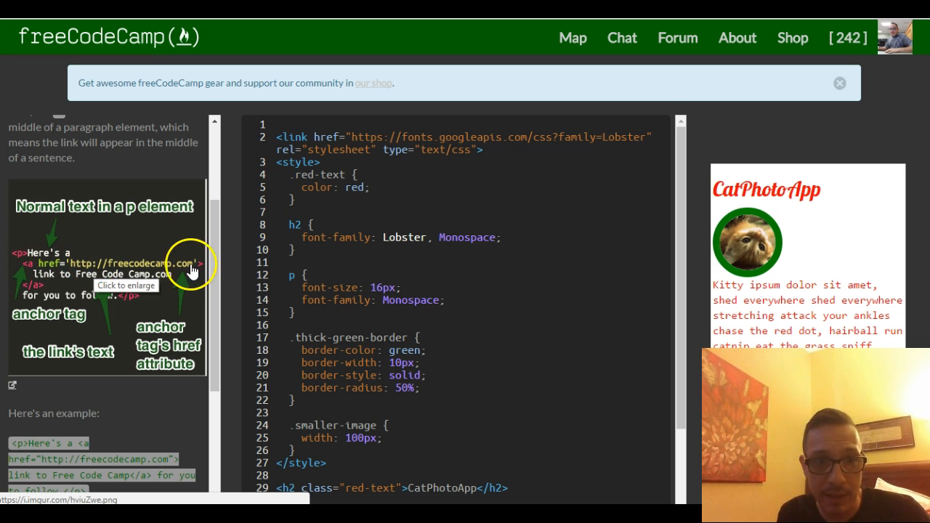
mouse_move(27, 271)
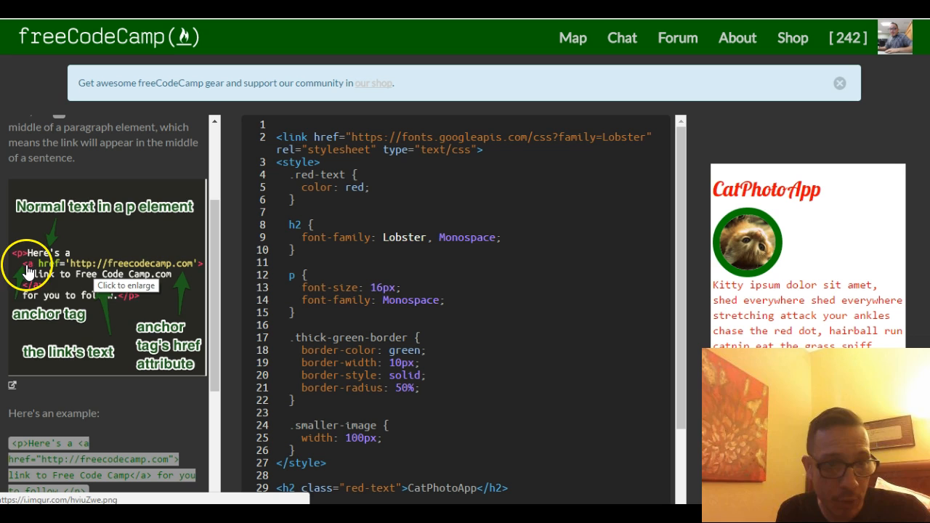
mouse_move(192, 274)
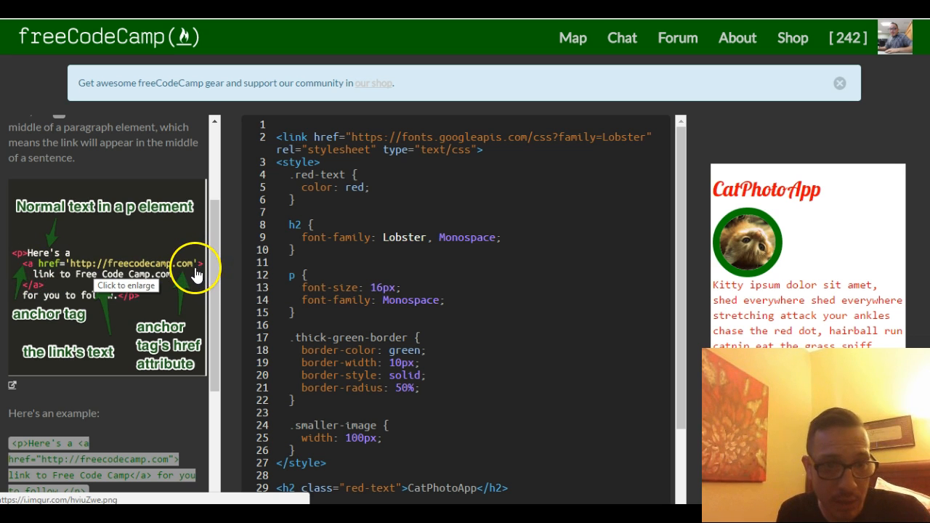
mouse_move(87, 288)
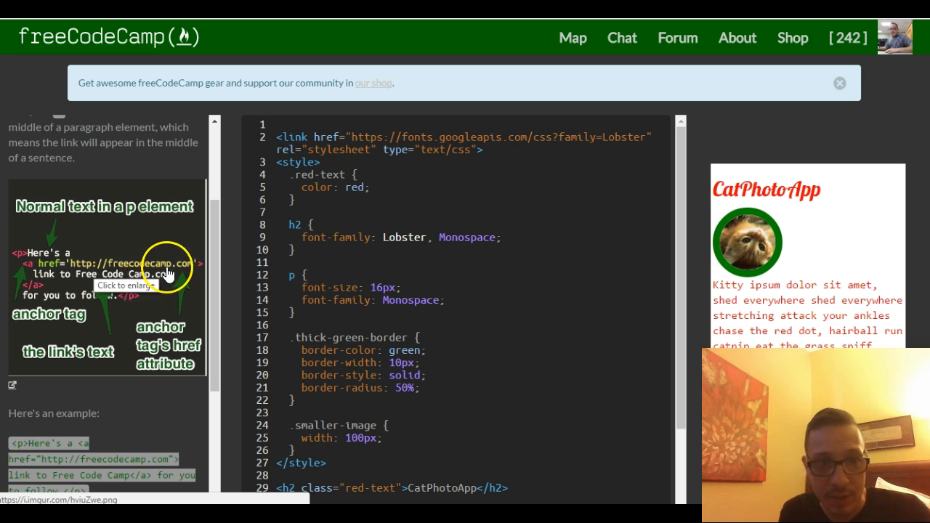
mouse_move(99, 282)
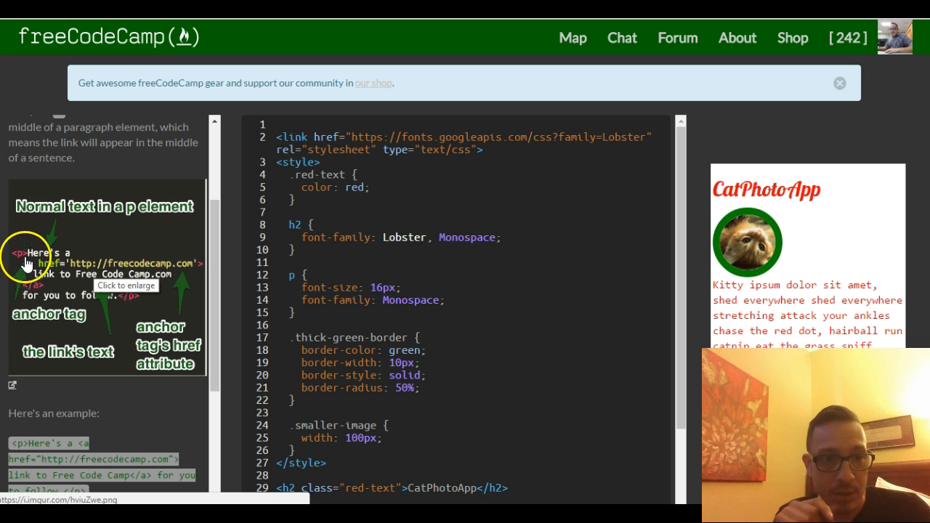
mouse_move(99, 288)
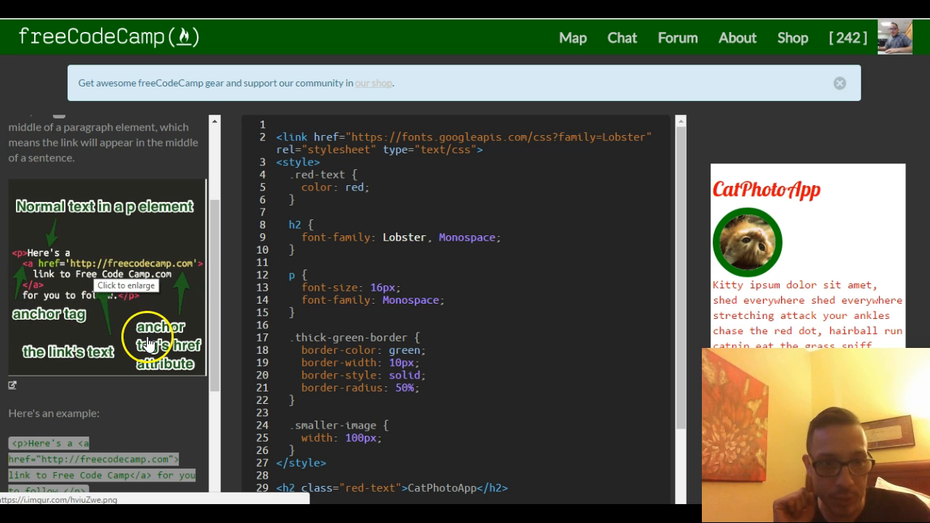
mouse_move(145, 385)
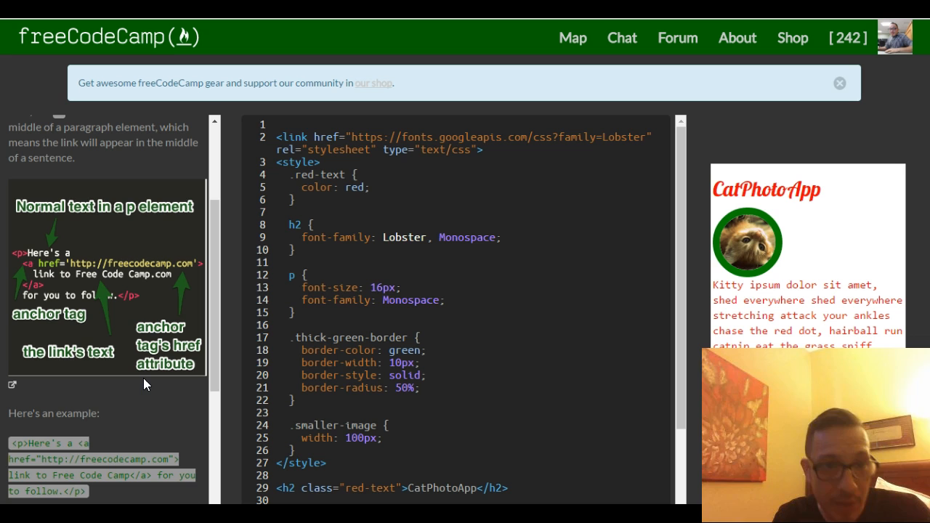
mouse_move(44, 328)
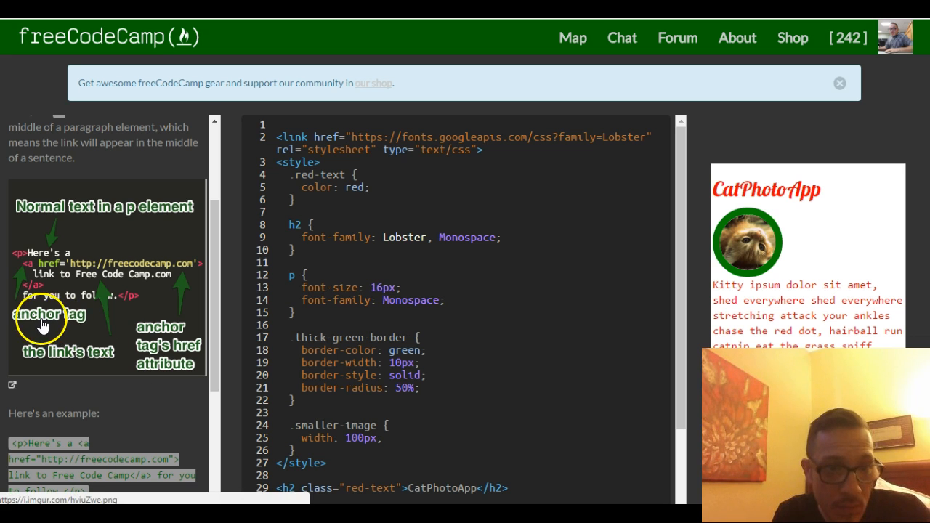
mouse_move(29, 263)
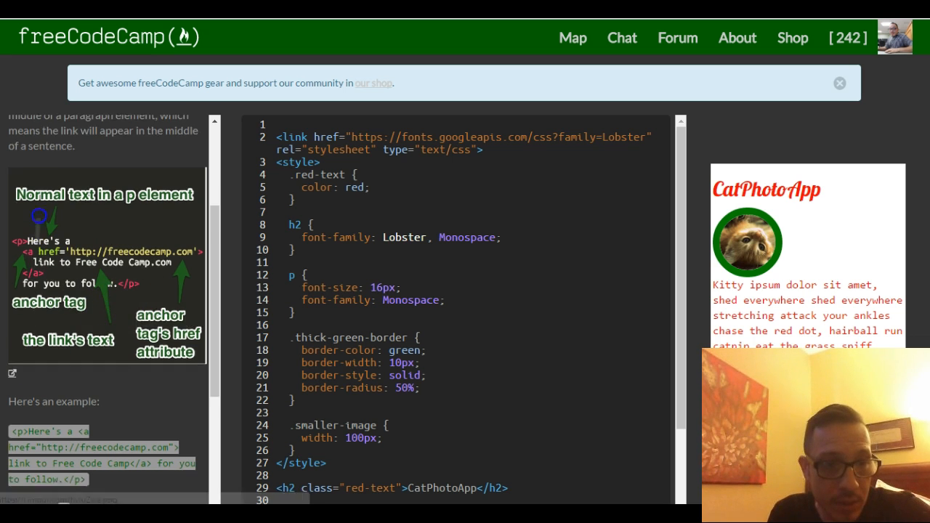
scroll("down", 3)
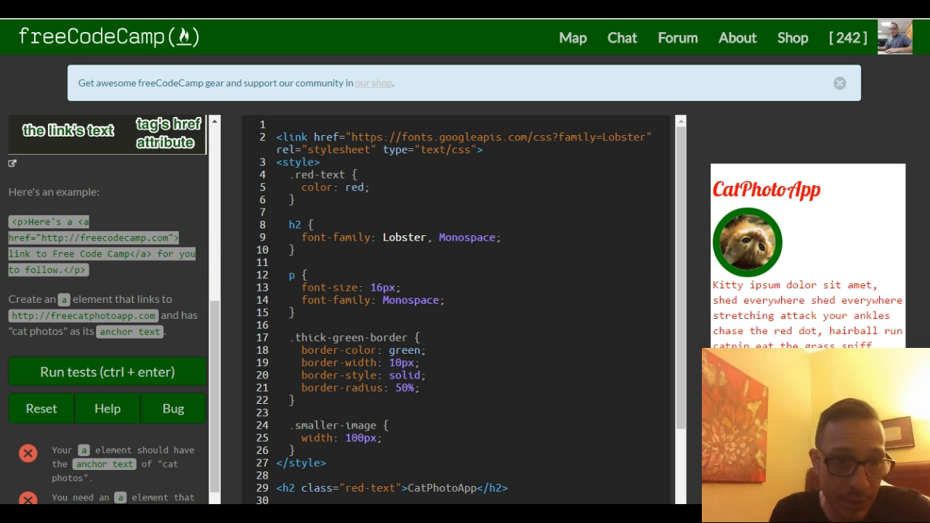
scroll("down", 3)
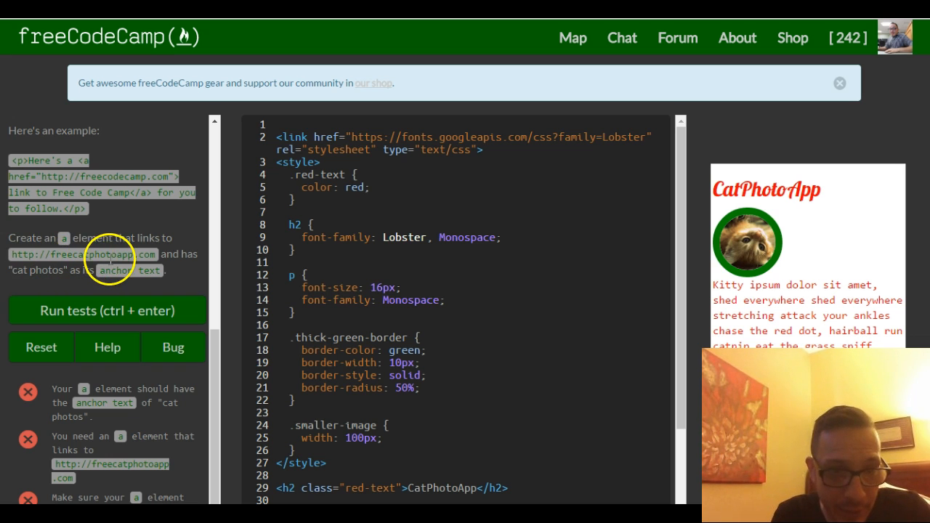
mouse_move(75, 283)
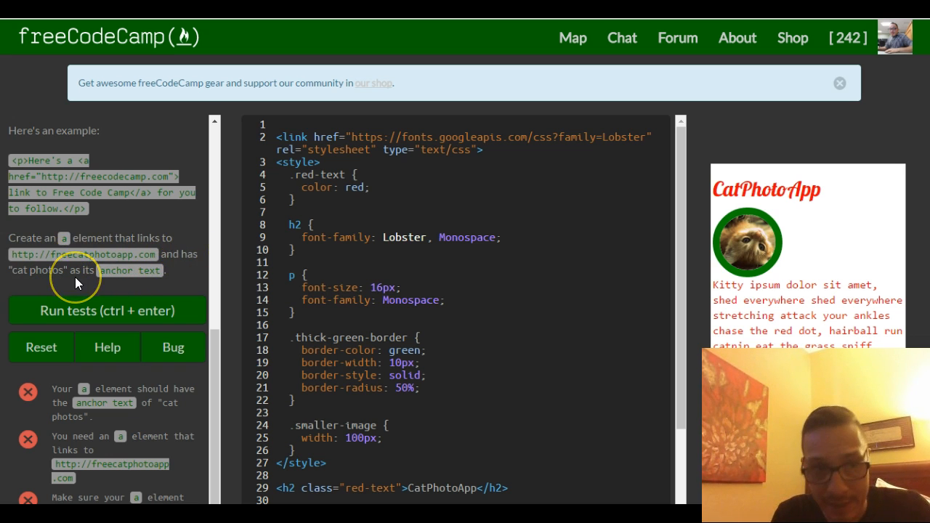
mouse_move(131, 275)
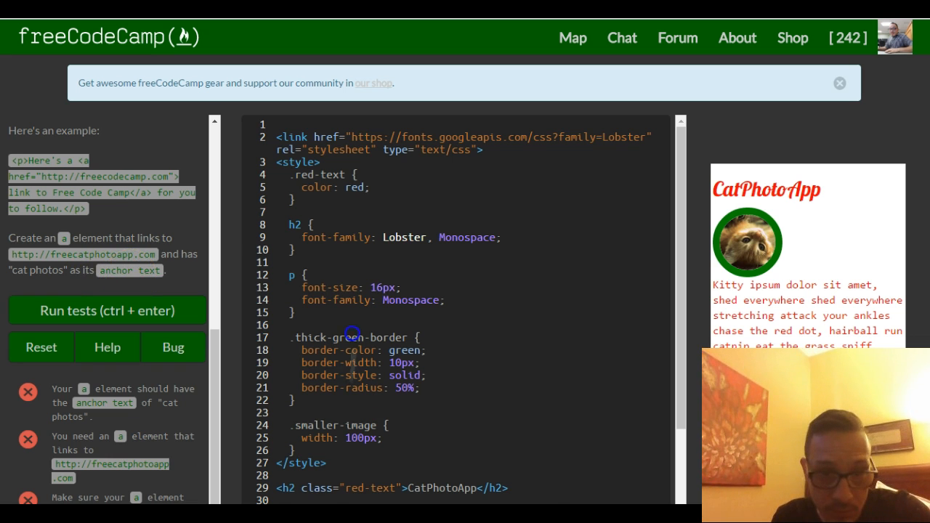
scroll("down", 3)
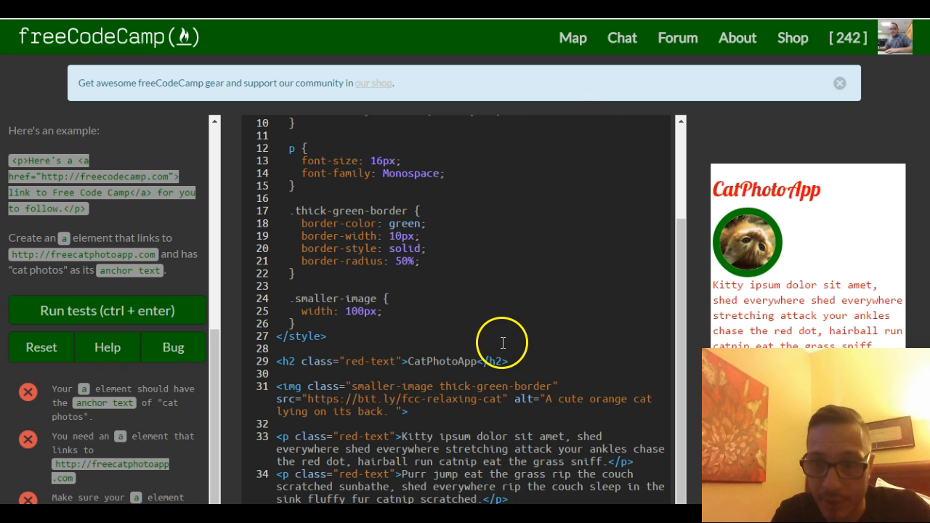
mouse_move(511, 352)
type("<")
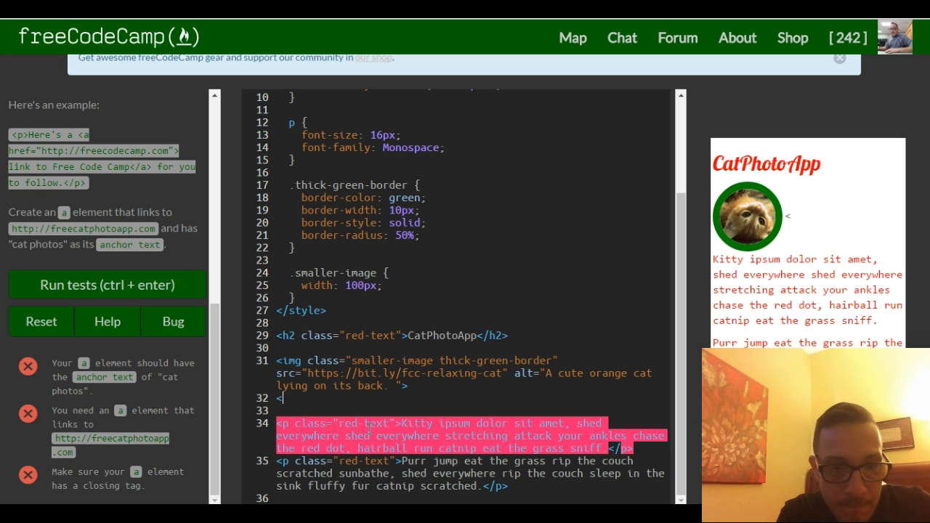
- Begin the anchor after the image with an href attribute: <a href = "
type("a")
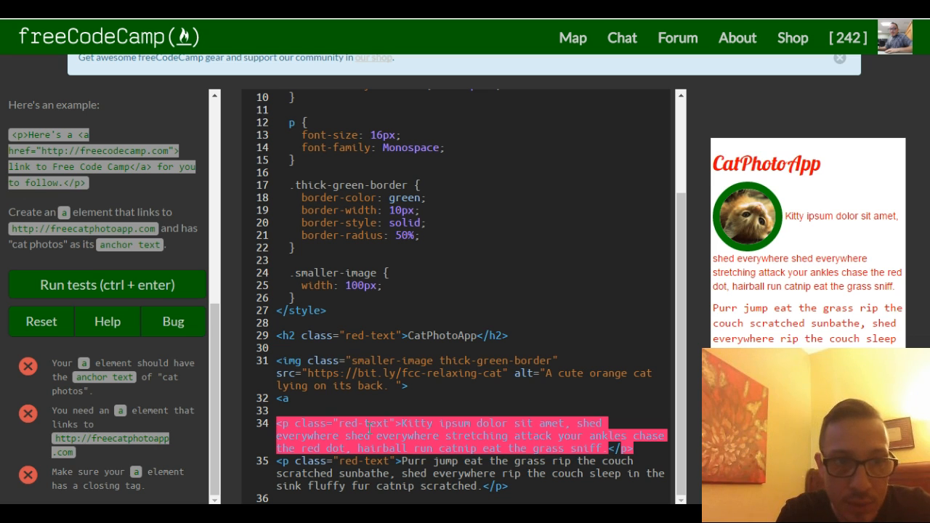
type("href")
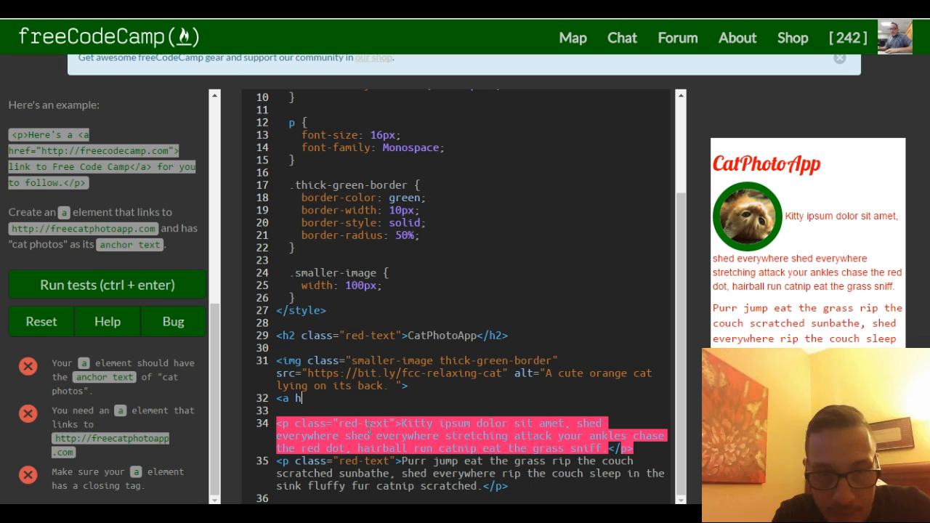
type("ref")
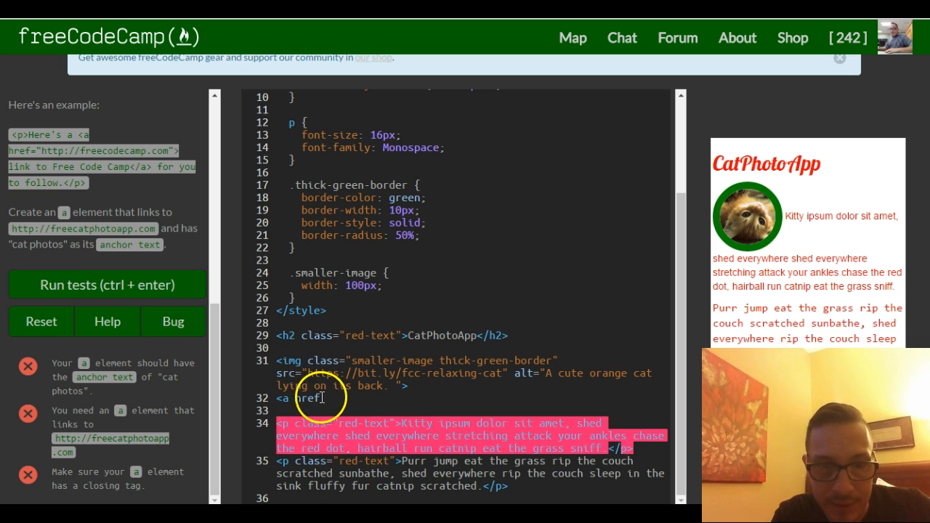
mouse_move(234, 473)
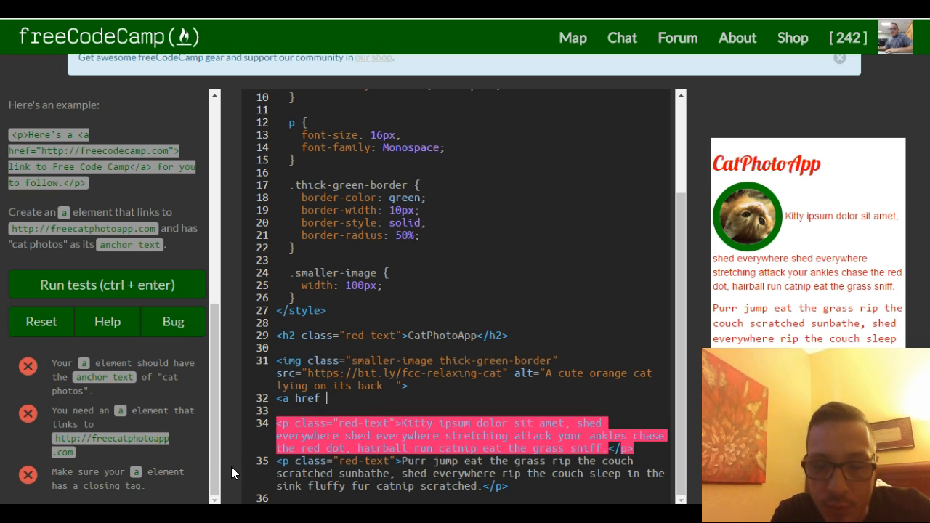
type("=")
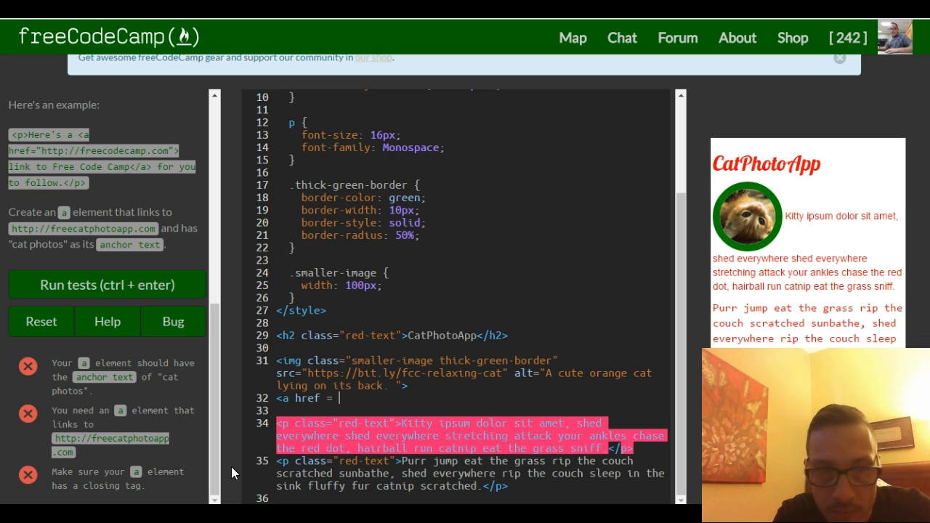
type("\"")
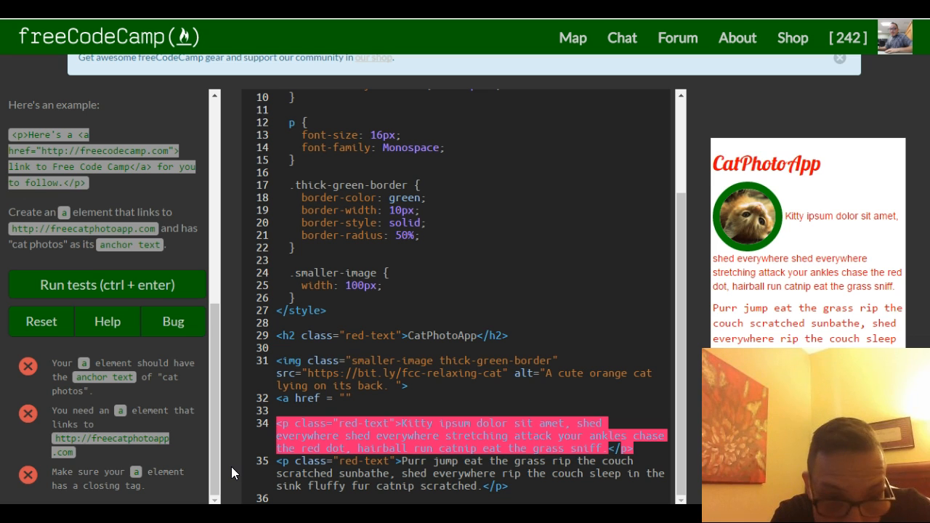
type("http:/")
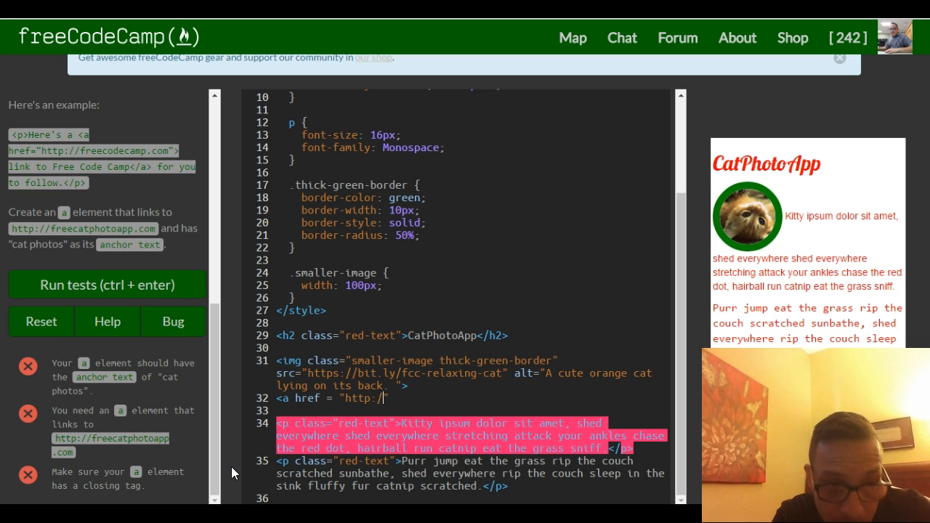
type("freecat")
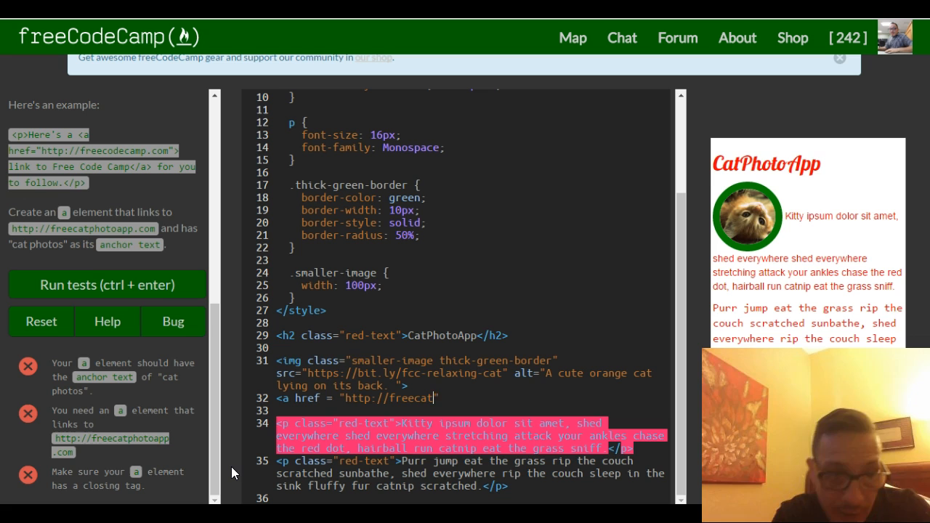
type("photoapp.com")
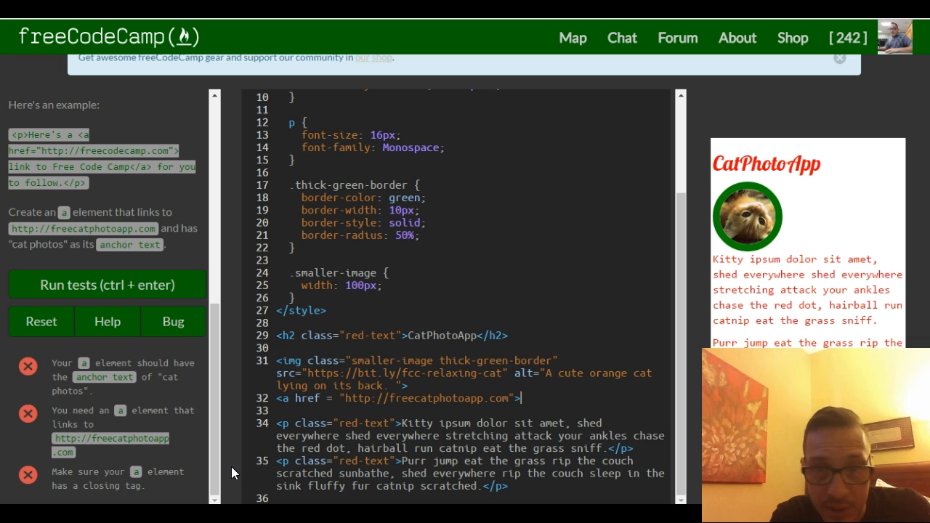
type("cat phototts</a>")
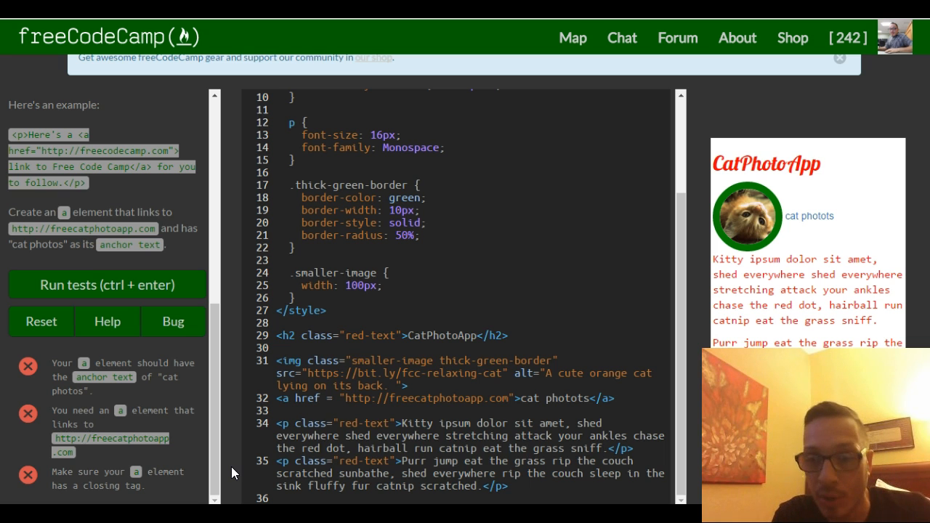
mouse_move(832, 232)
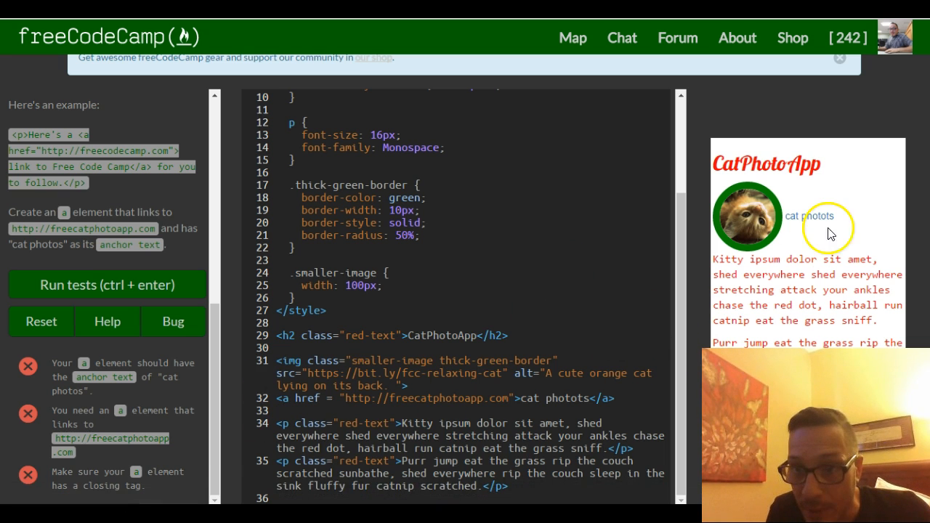
mouse_move(801, 256)
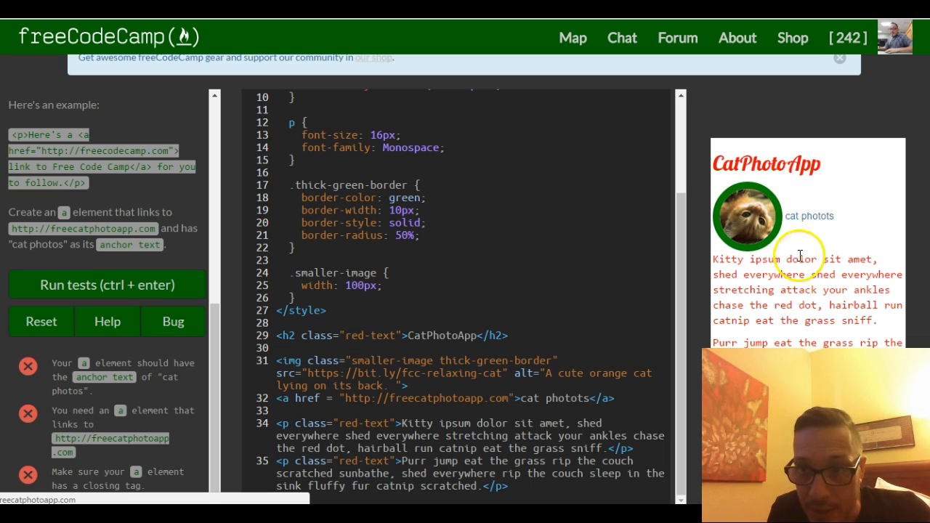
mouse_move(811, 215)
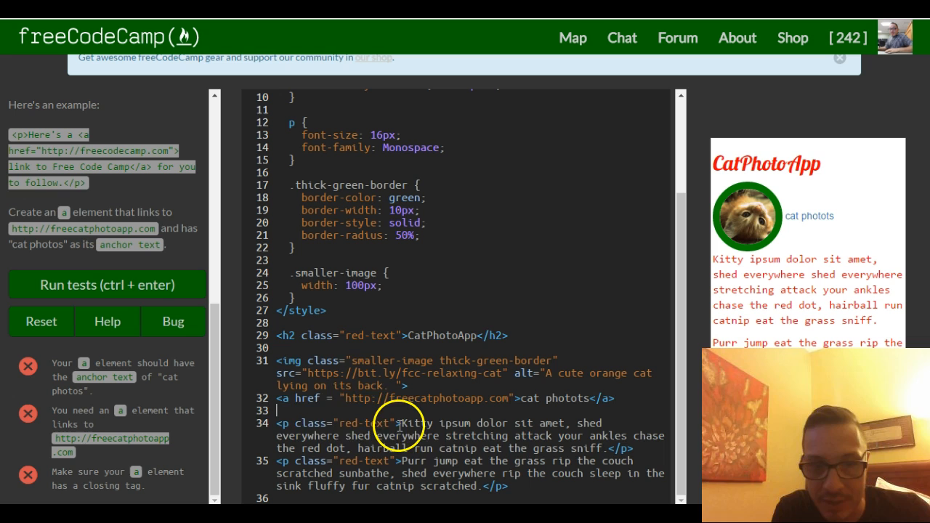
mouse_move(552, 429)
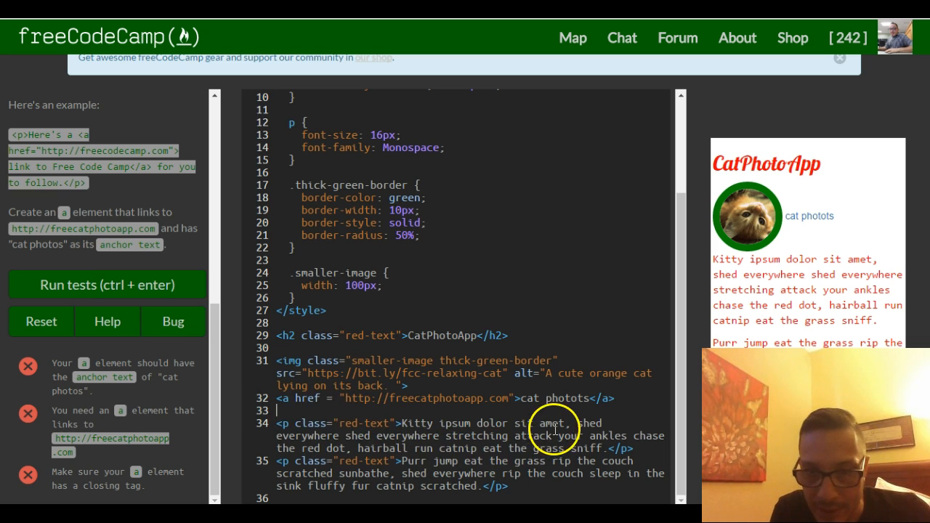
mouse_move(510, 436)
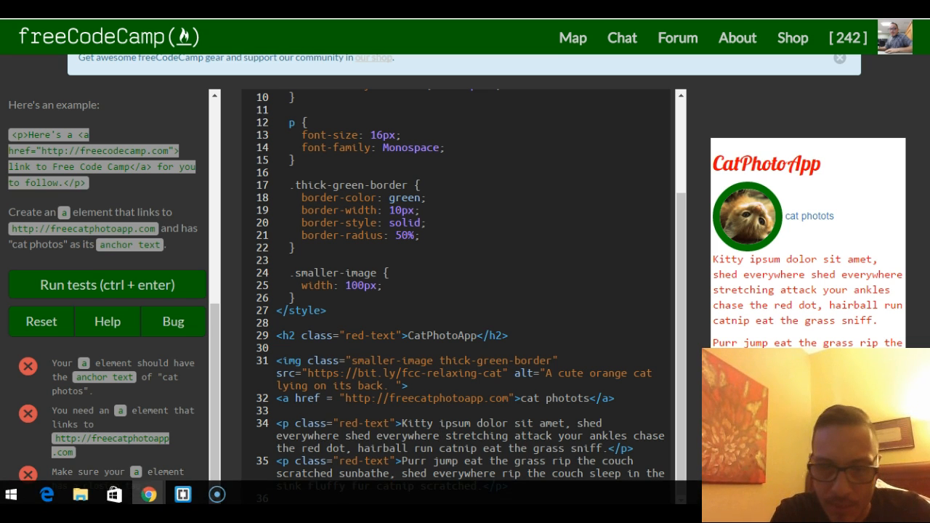
- Wrap 'stretching attack' in an anchor with href google.com (after starting 'wik')
type("<a >")
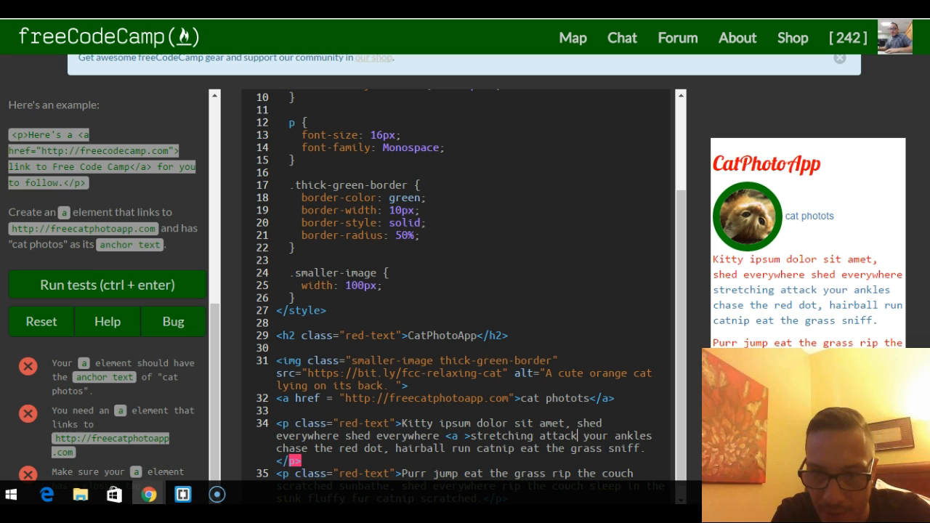
type("</a>")
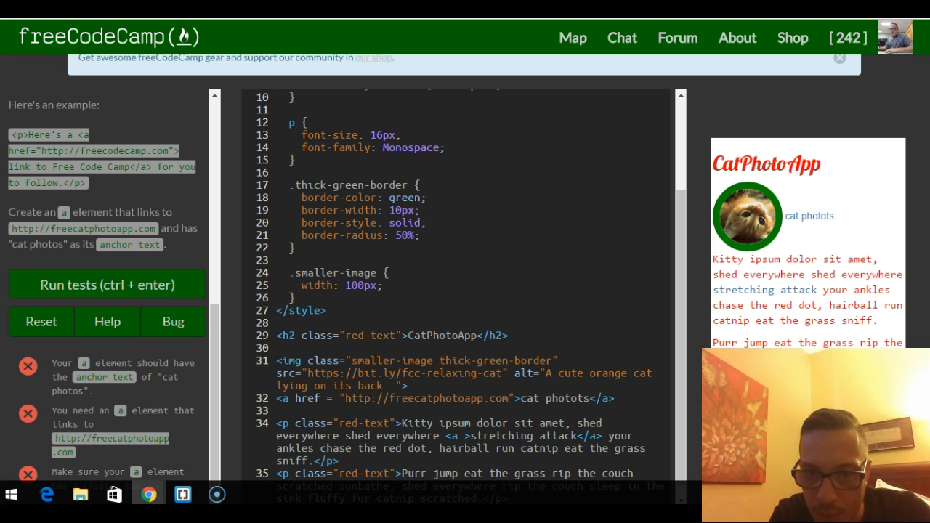
type("href = \"")
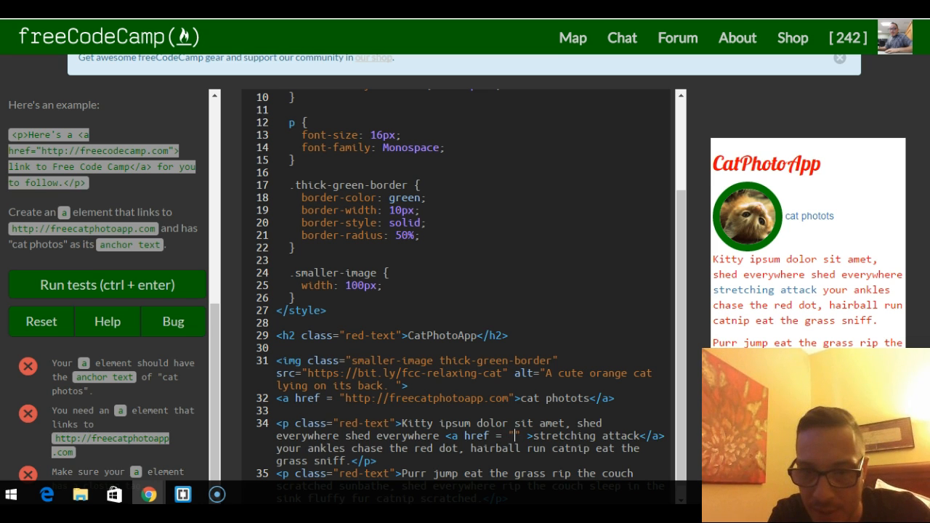
type("wik")
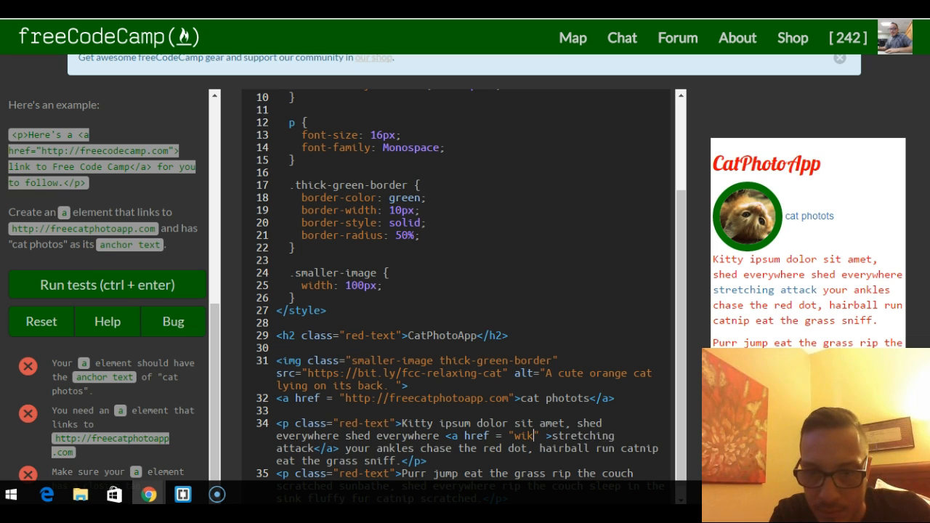
type("google.com")
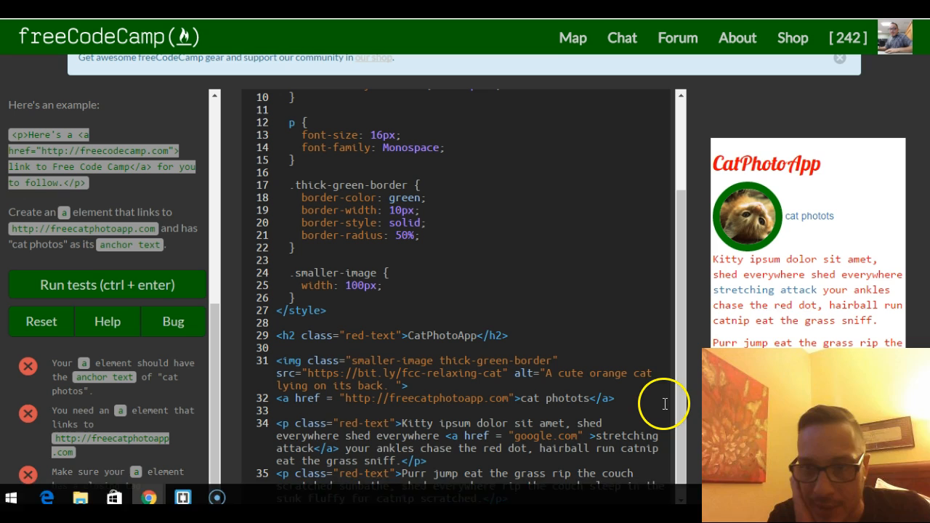
mouse_move(755, 294)
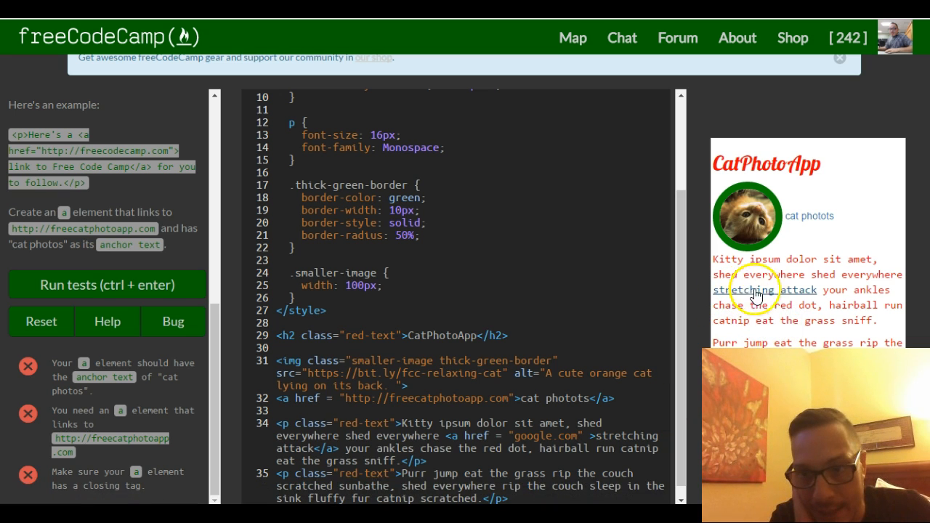
mouse_move(705, 288)
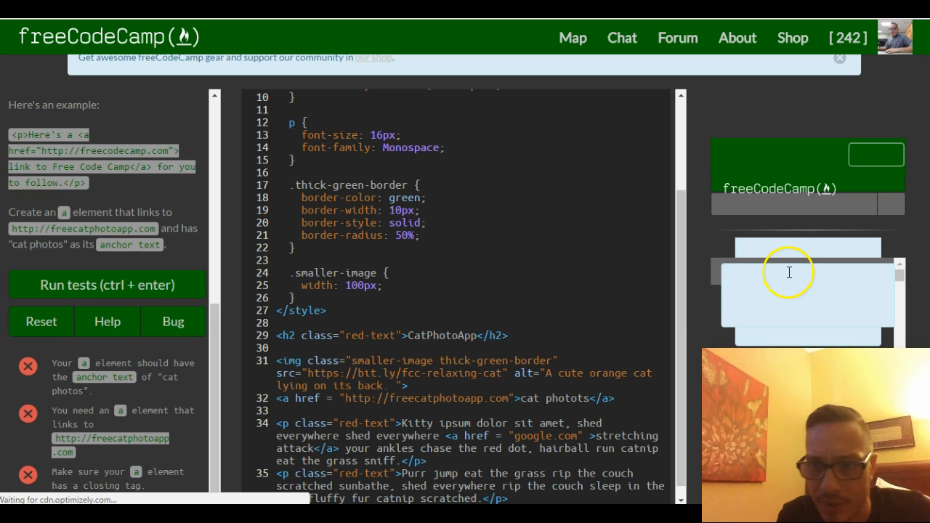
mouse_move(762, 261)
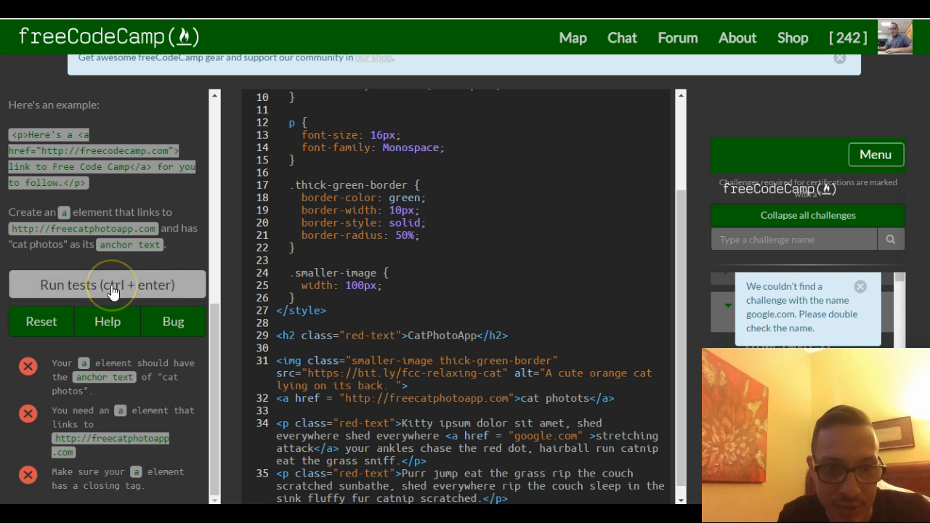
- Rerun the tests to reload the preview after the challenge-not-found page
left_click(109, 291)
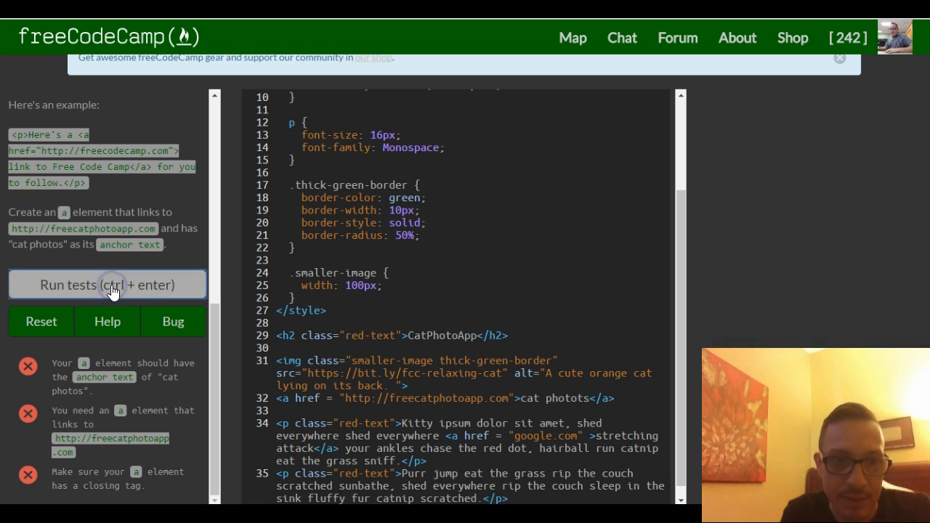
left_click(108, 285)
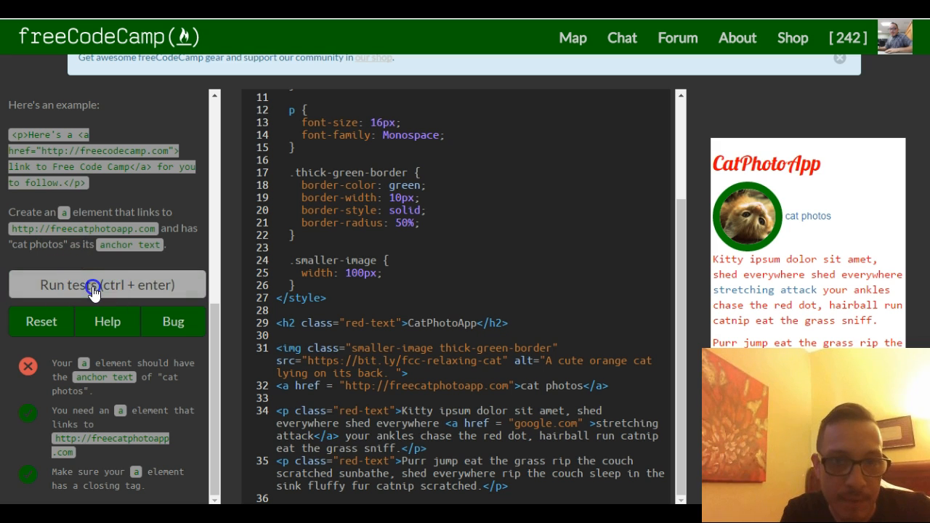
- Run the tests on the corrected 'cat photos' link and select the google.com href
left_click(94, 285)
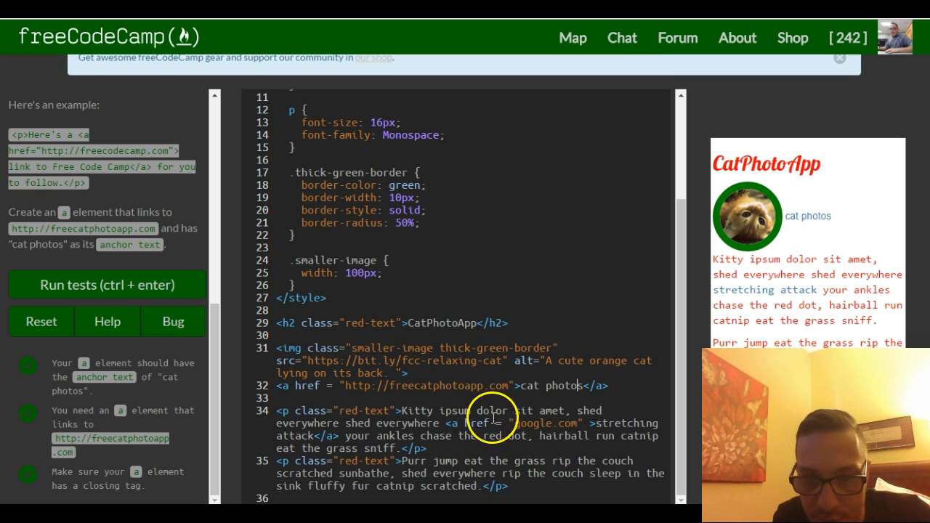
double_click(487, 425)
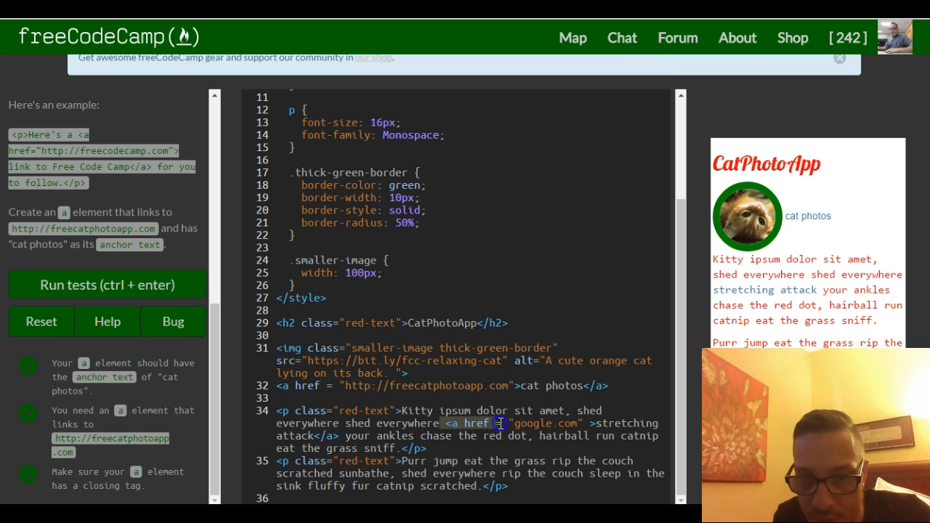